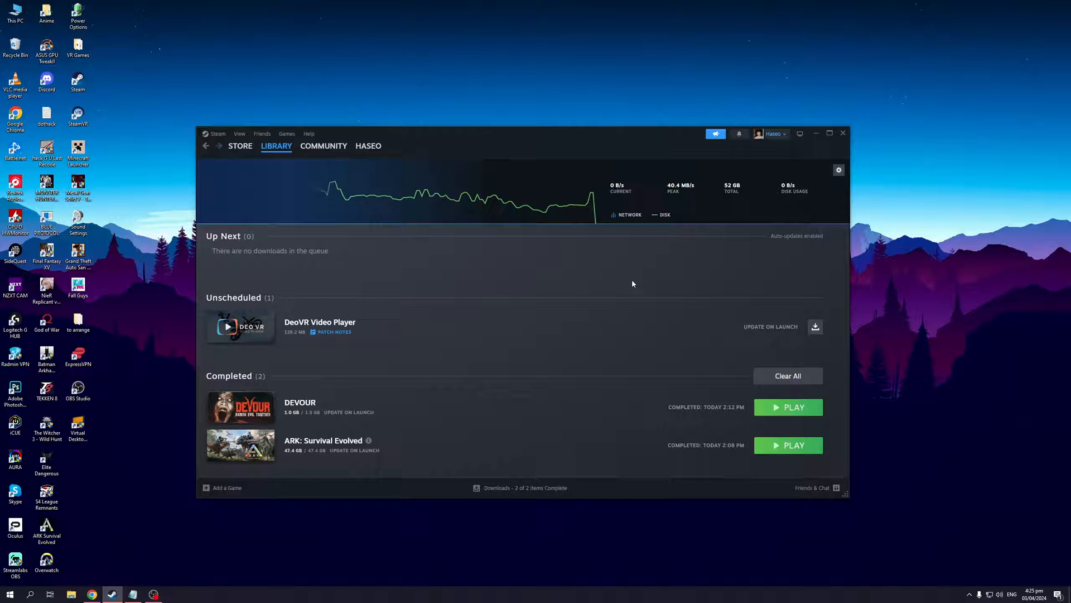
- Switch from the downloads page to the Library Home view
left_click(276, 146)
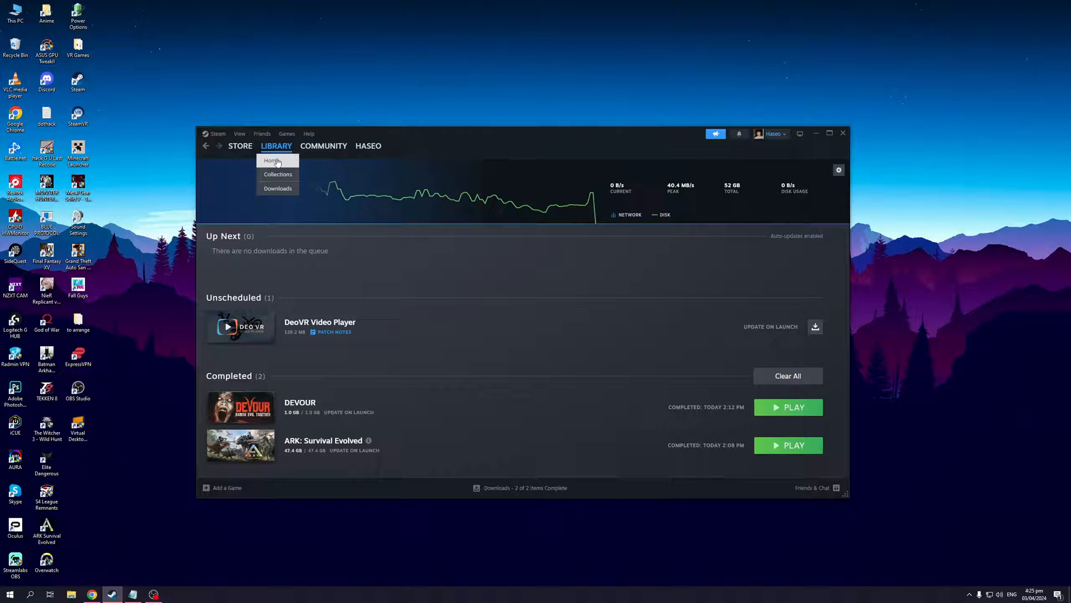
left_click(272, 160)
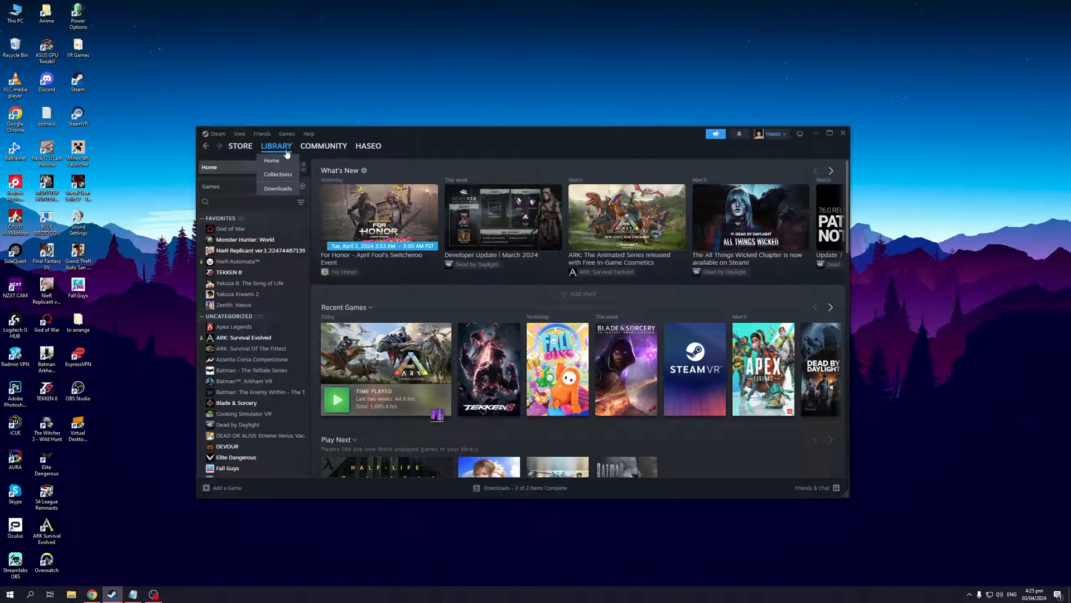
mouse_move(272, 160)
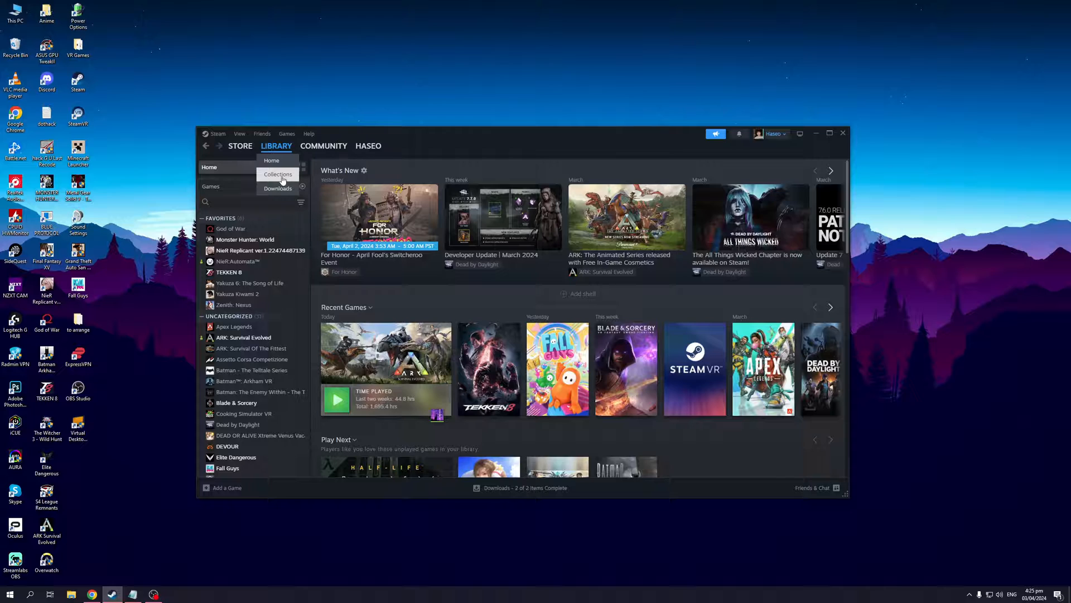
left_click(456, 147)
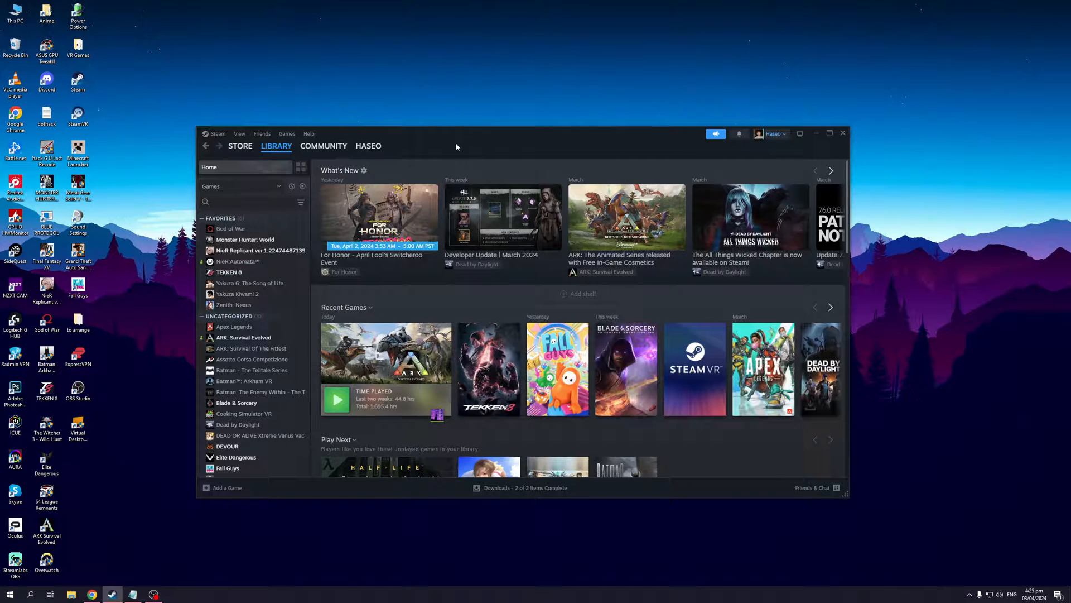
mouse_move(450, 149)
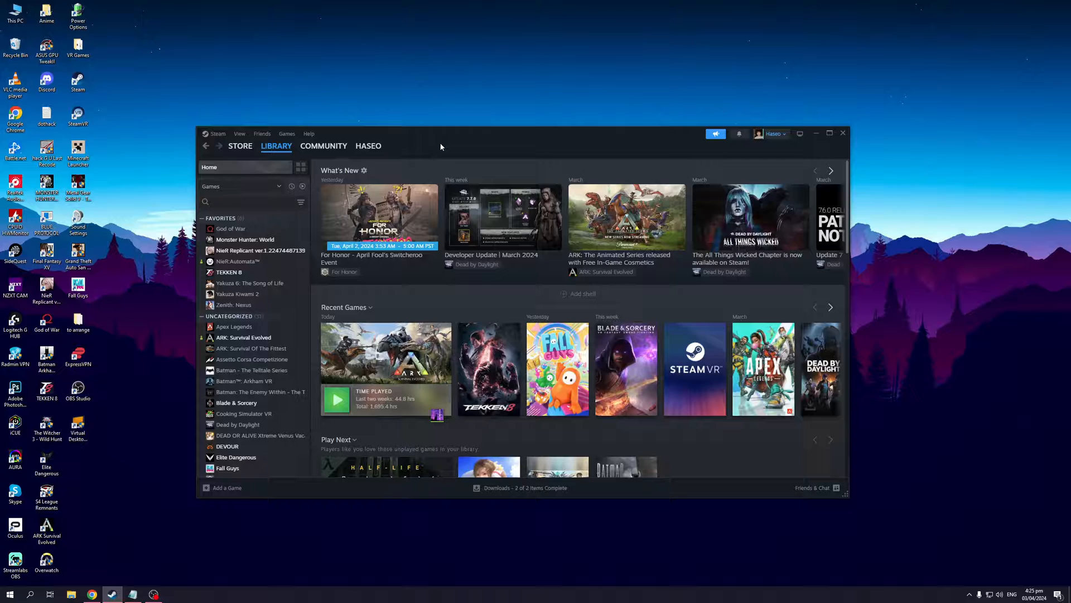
mouse_move(423, 172)
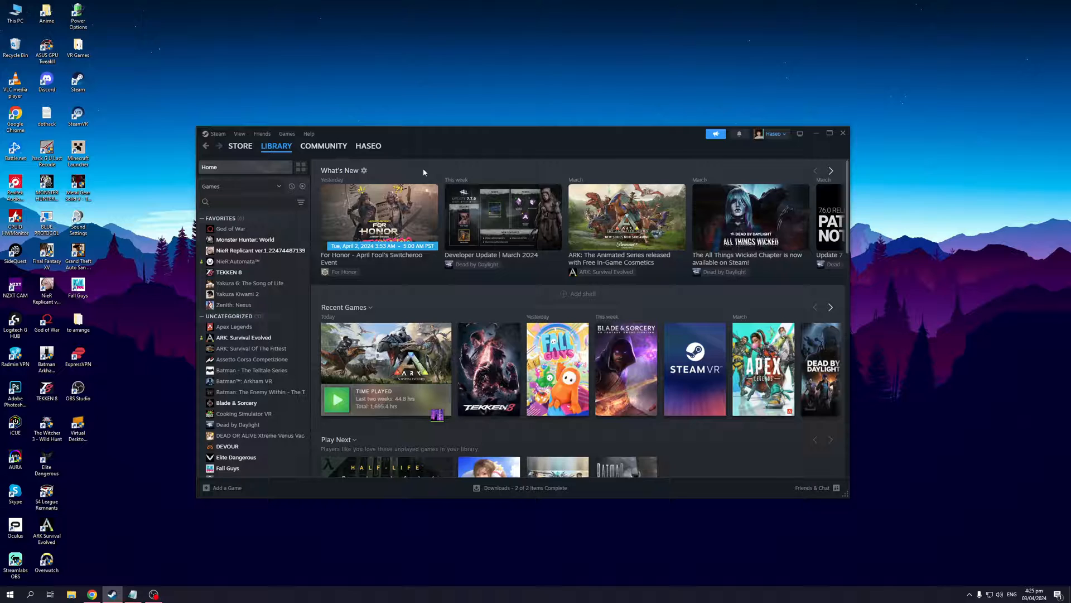
mouse_move(463, 149)
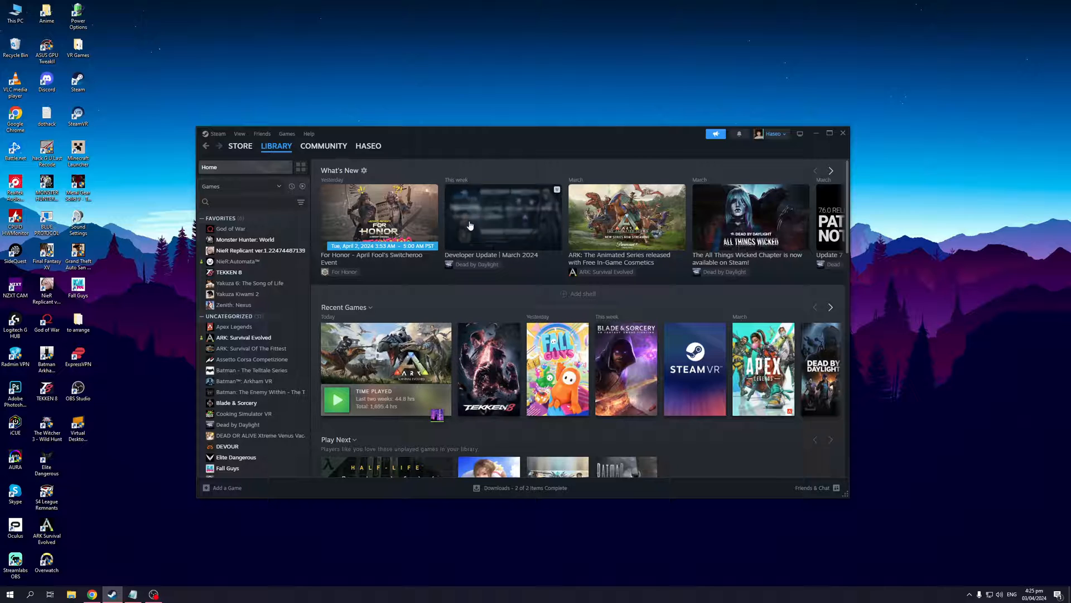
- Select ARK: Survival Evolved in the sidebar and show its Manage options
left_click(243, 337)
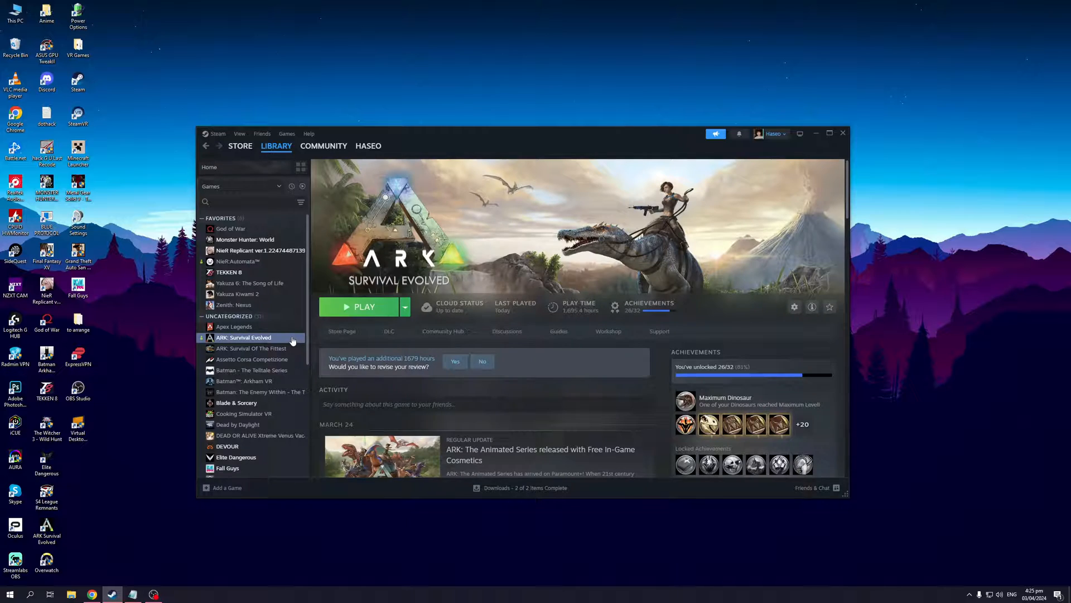
right_click(243, 337)
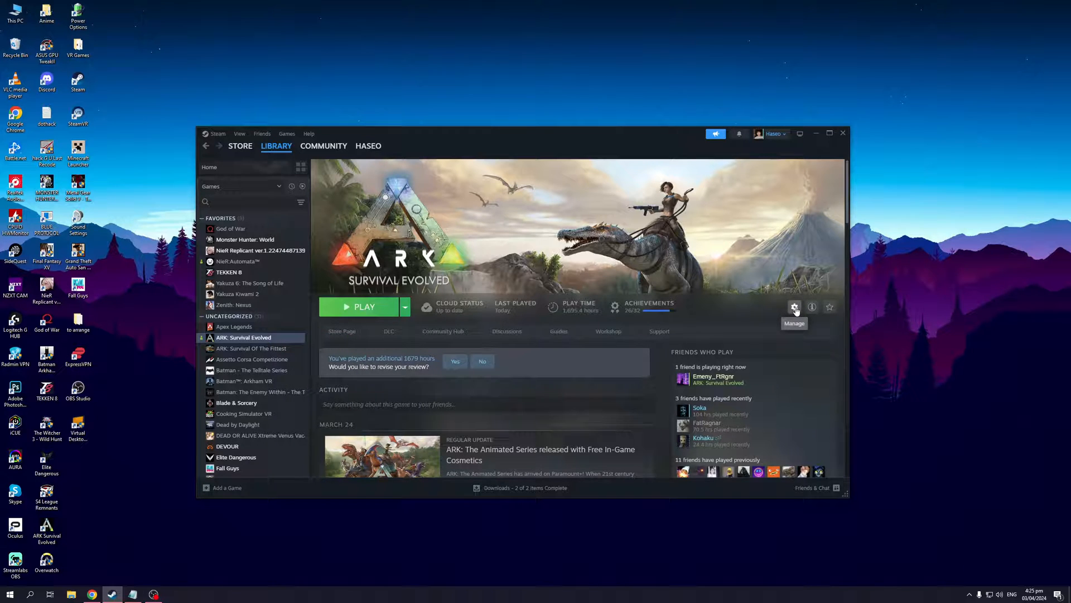
left_click(794, 306)
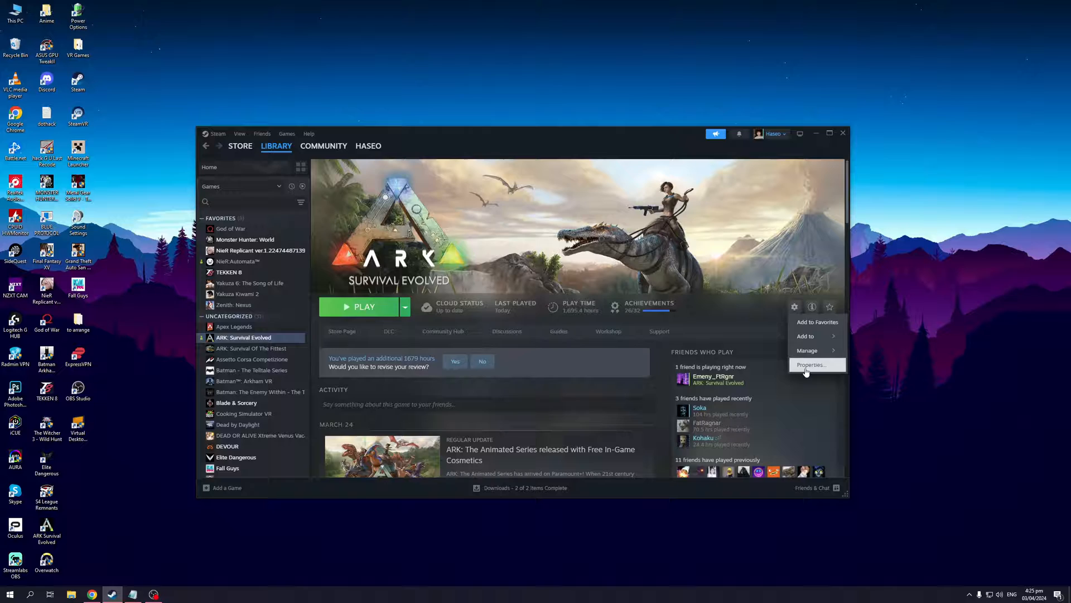
- Open ARK's Properties and view its Controller settings
left_click(809, 365)
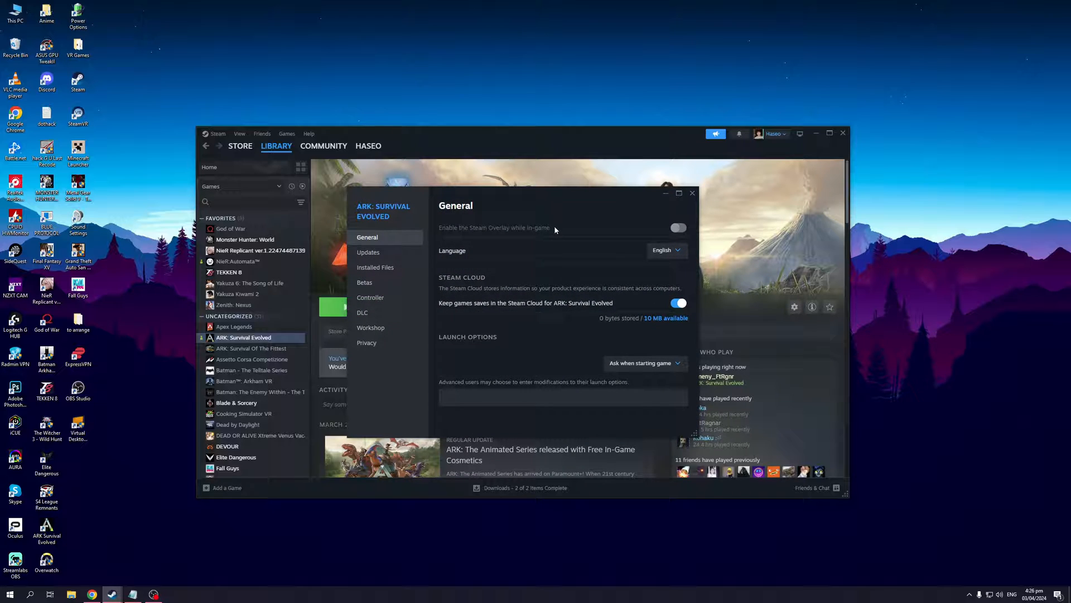
mouse_move(455, 248)
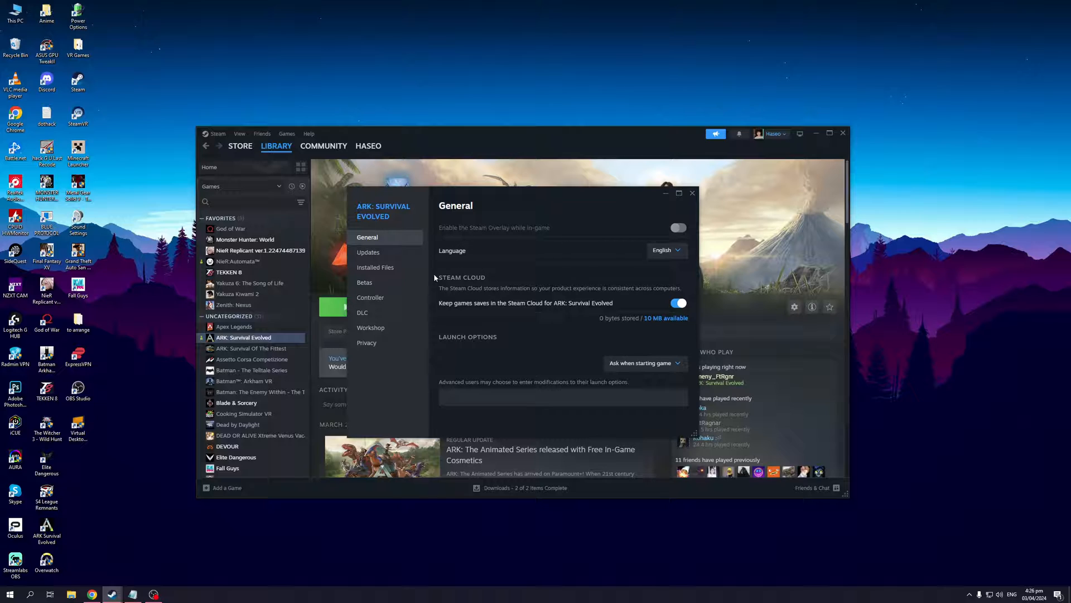
mouse_move(547, 313)
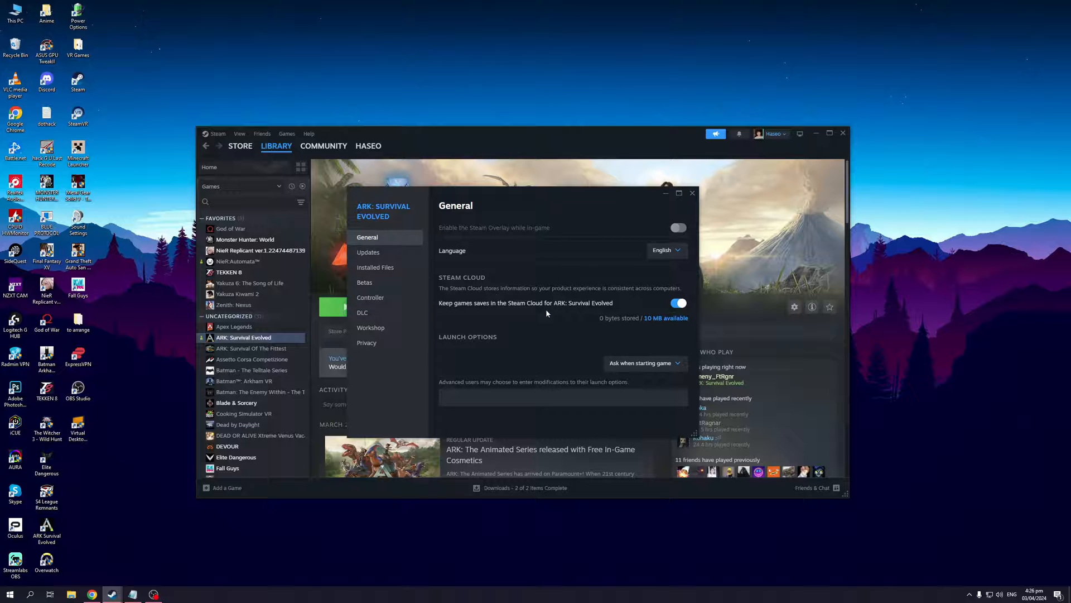
left_click(371, 297)
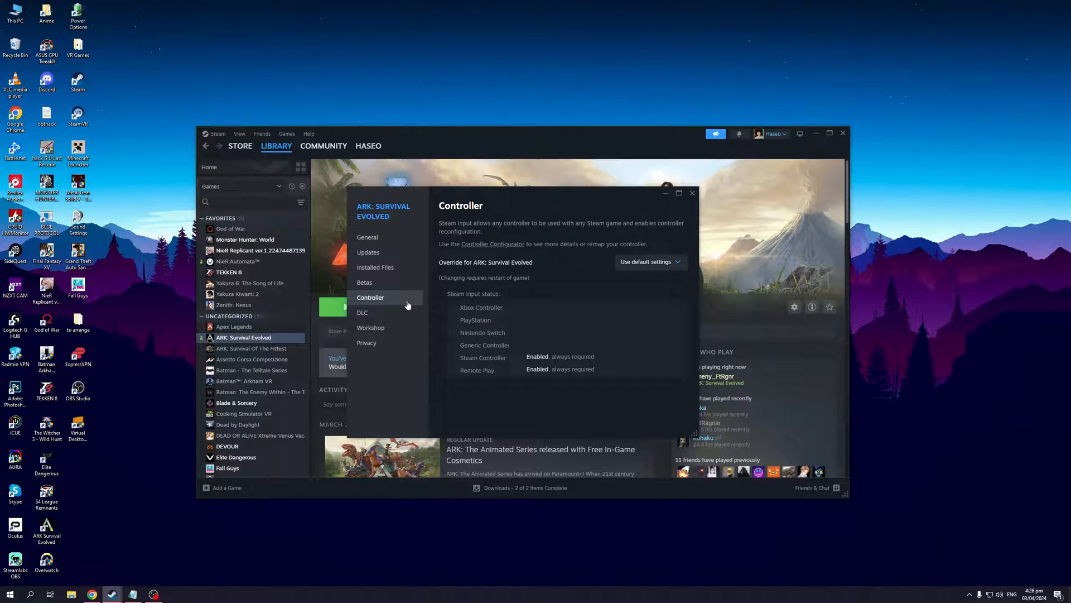
mouse_move(371, 328)
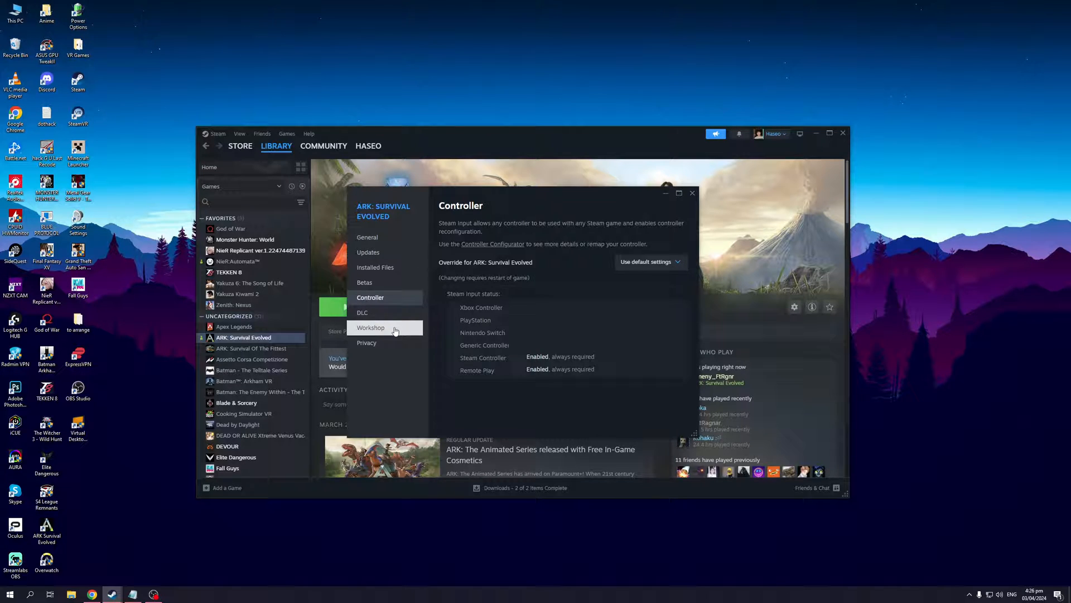
- Show the Workshop section listing ARK's four subscribed mods
left_click(371, 327)
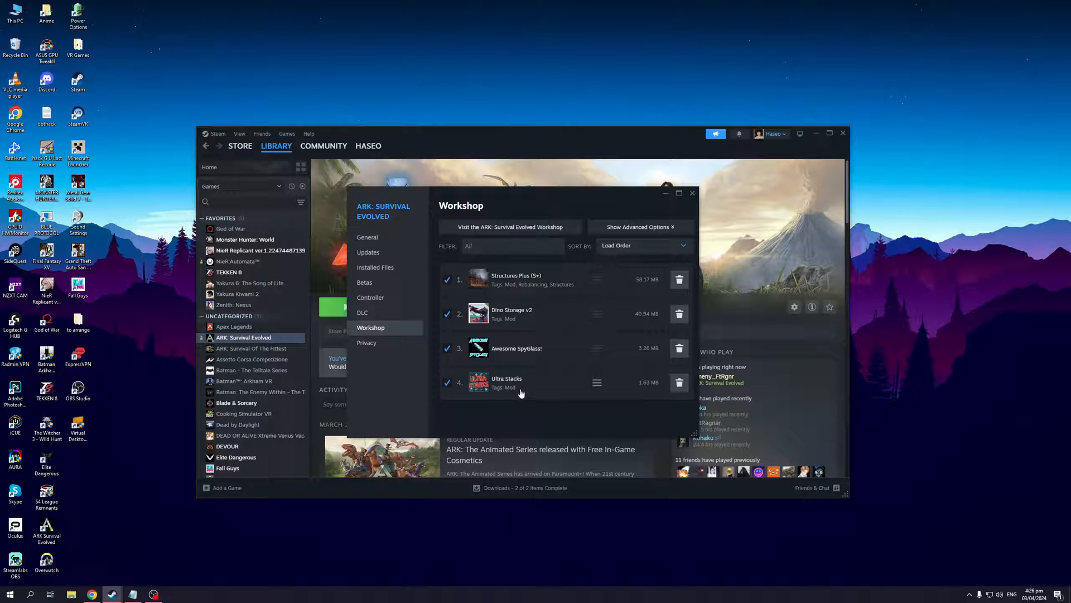
mouse_move(544, 424)
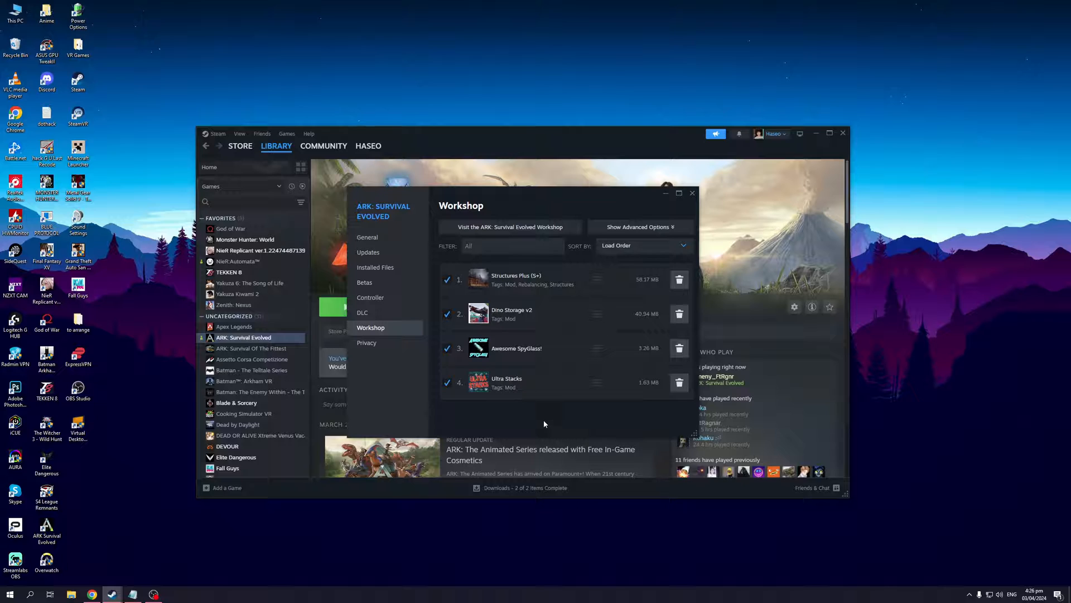
mouse_move(596, 378)
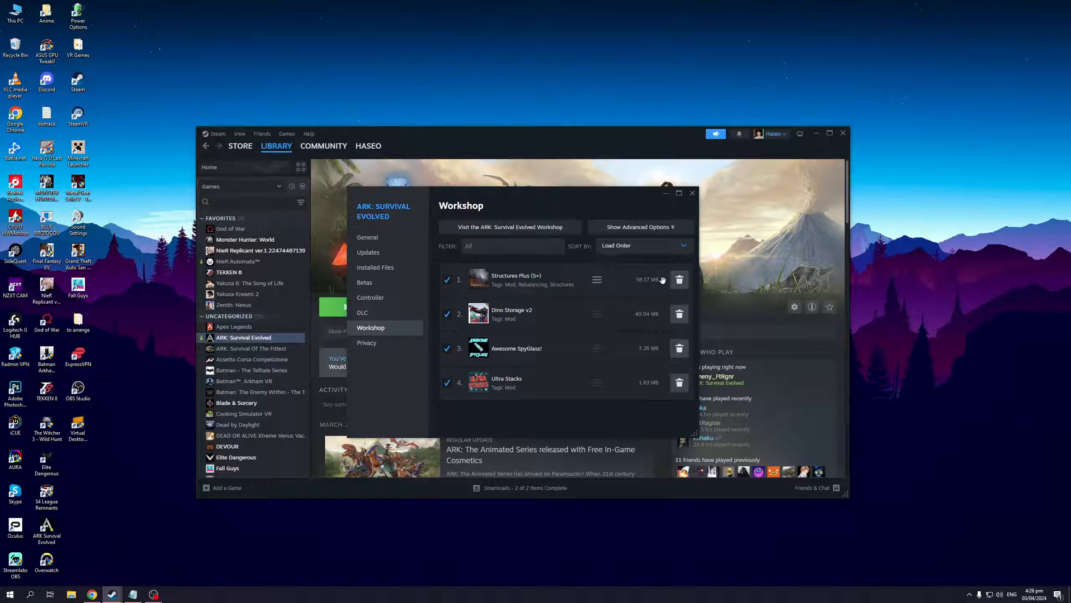
mouse_move(633, 322)
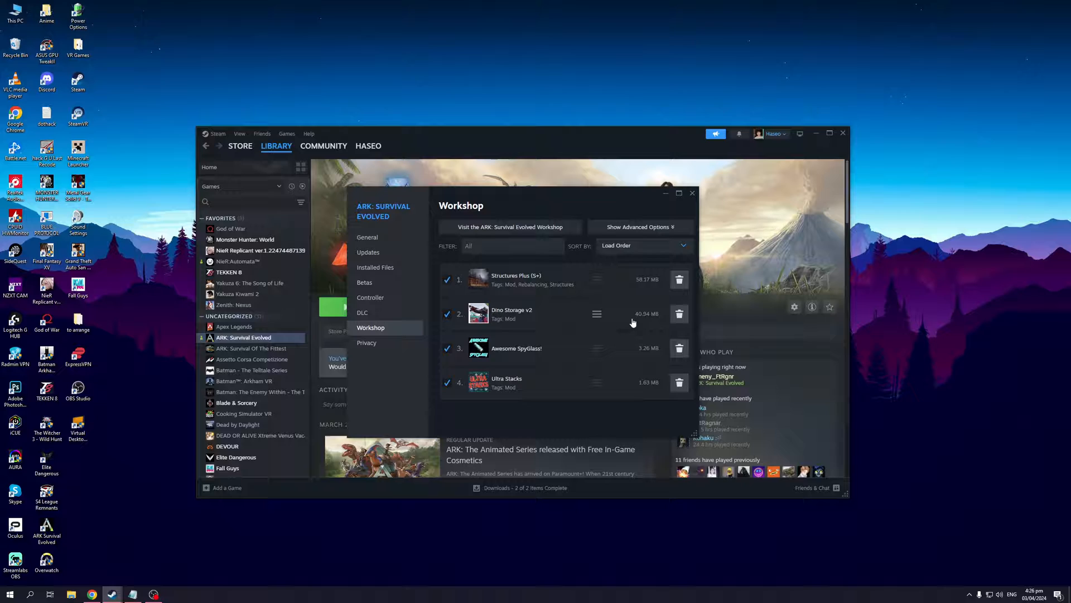
mouse_move(606, 330)
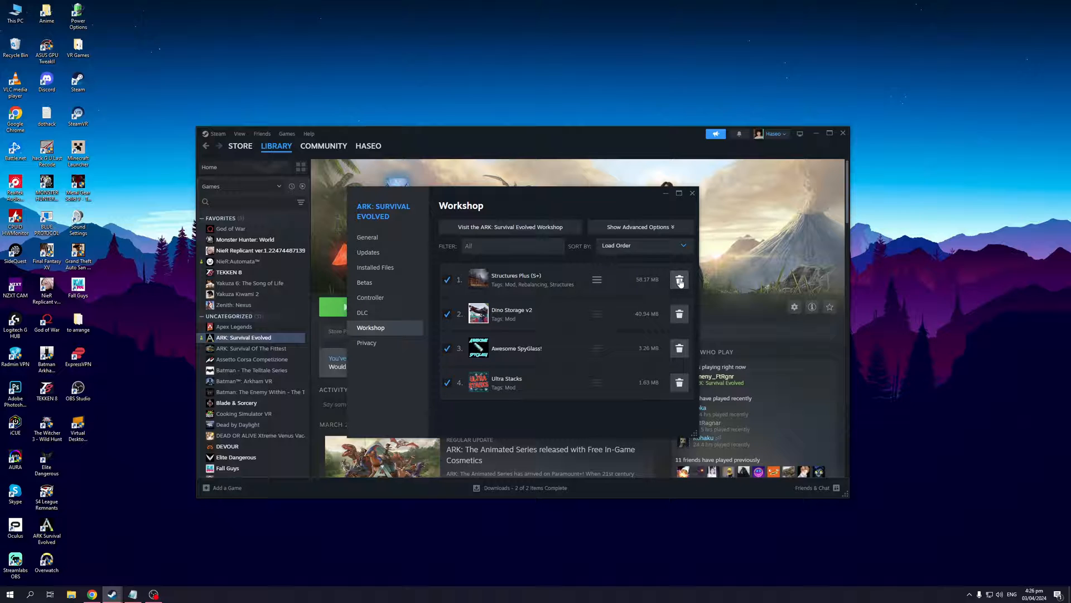
- Delete the Structures Plus (S+), Dino Storage v2 and Awesome SpyGlass! mods
left_click(679, 279)
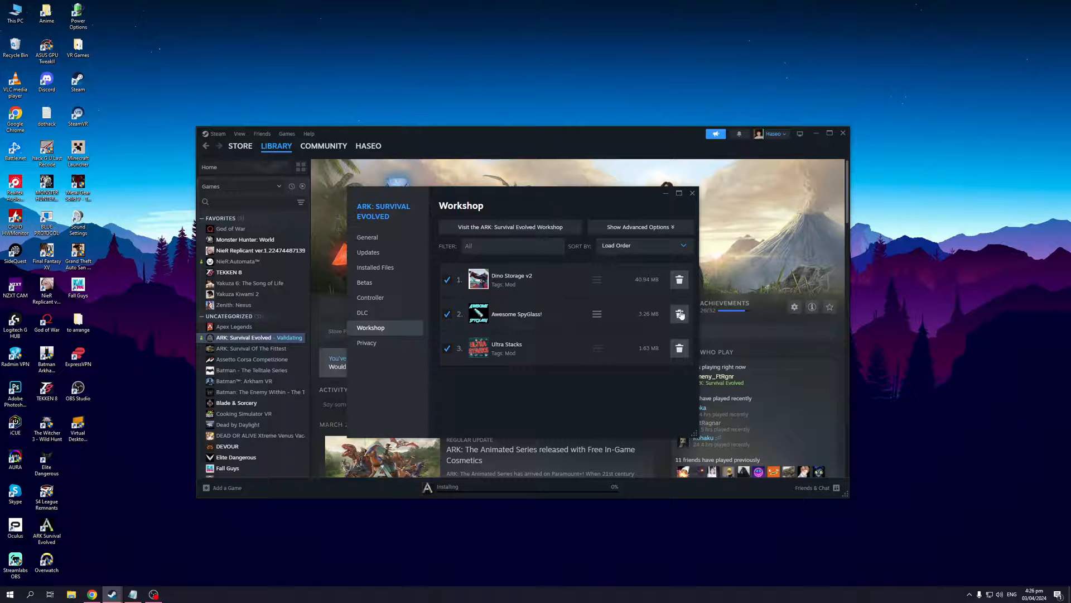
left_click(679, 279)
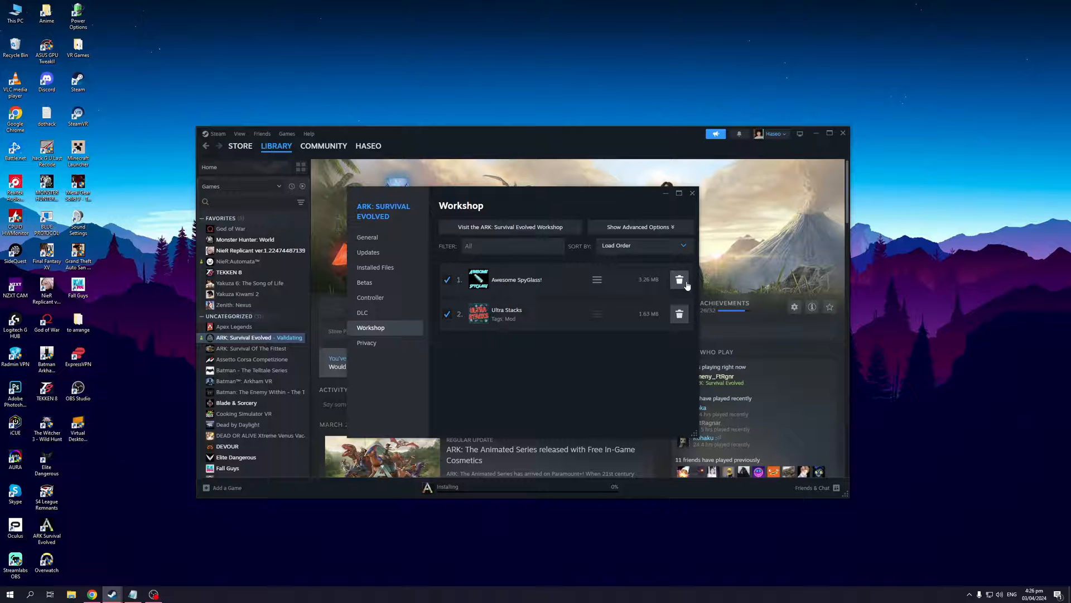
left_click(679, 279)
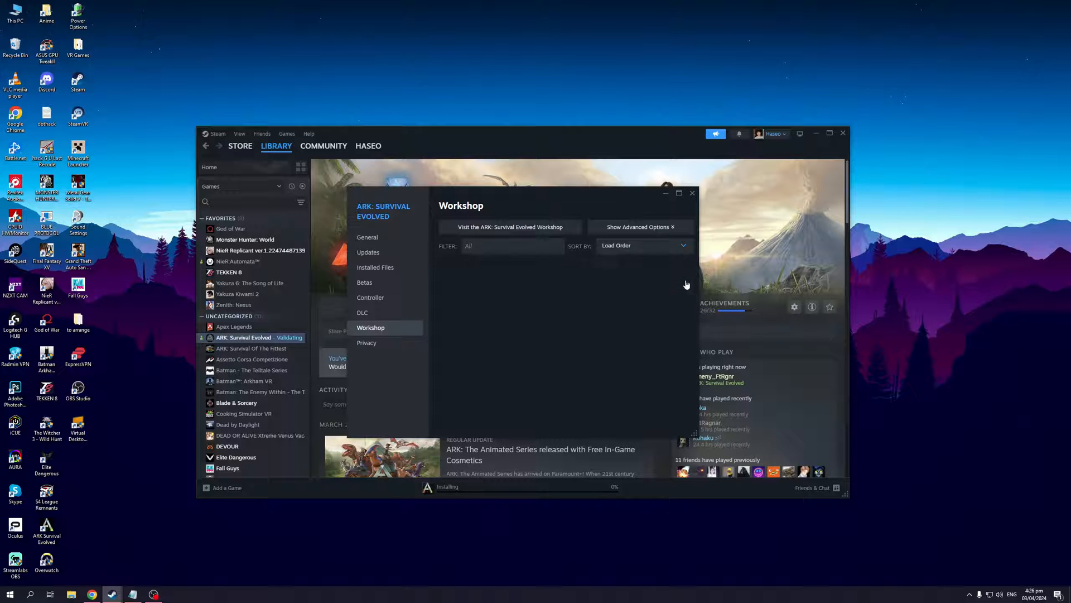
mouse_move(687, 209)
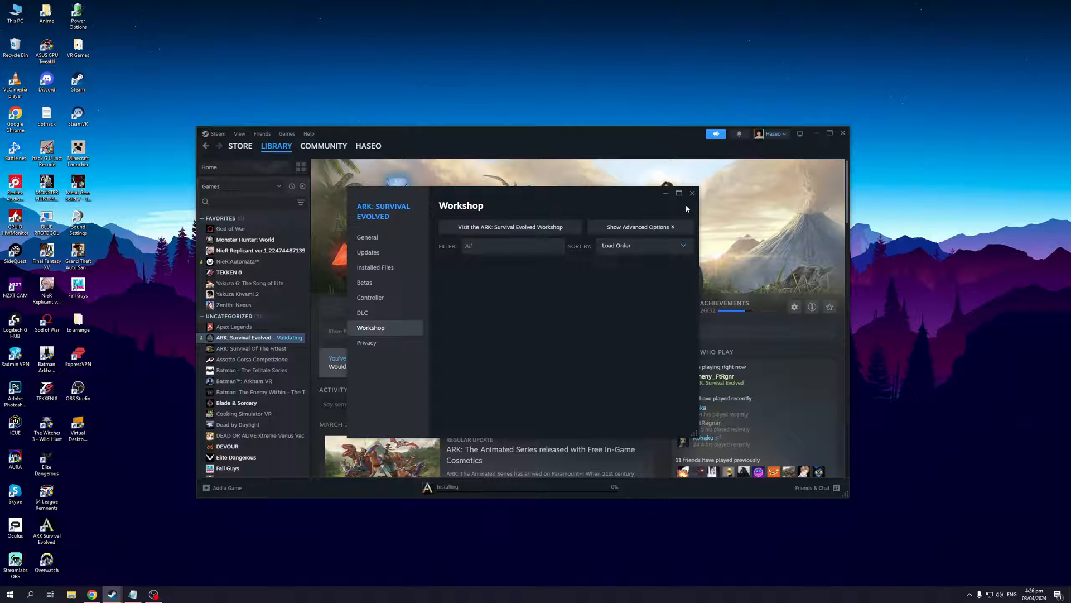
mouse_move(523, 294)
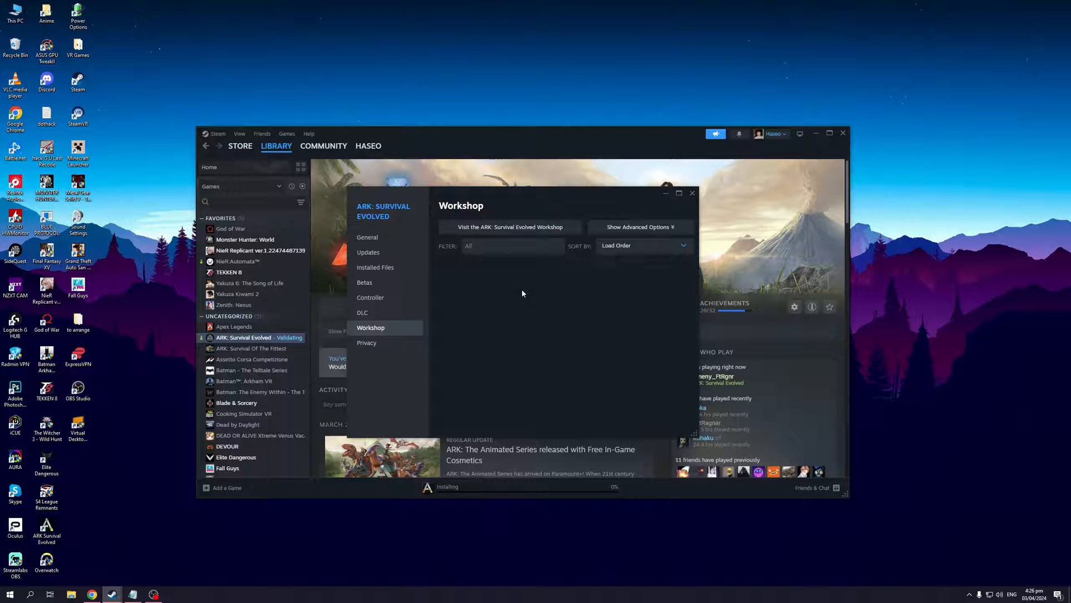
mouse_move(661, 203)
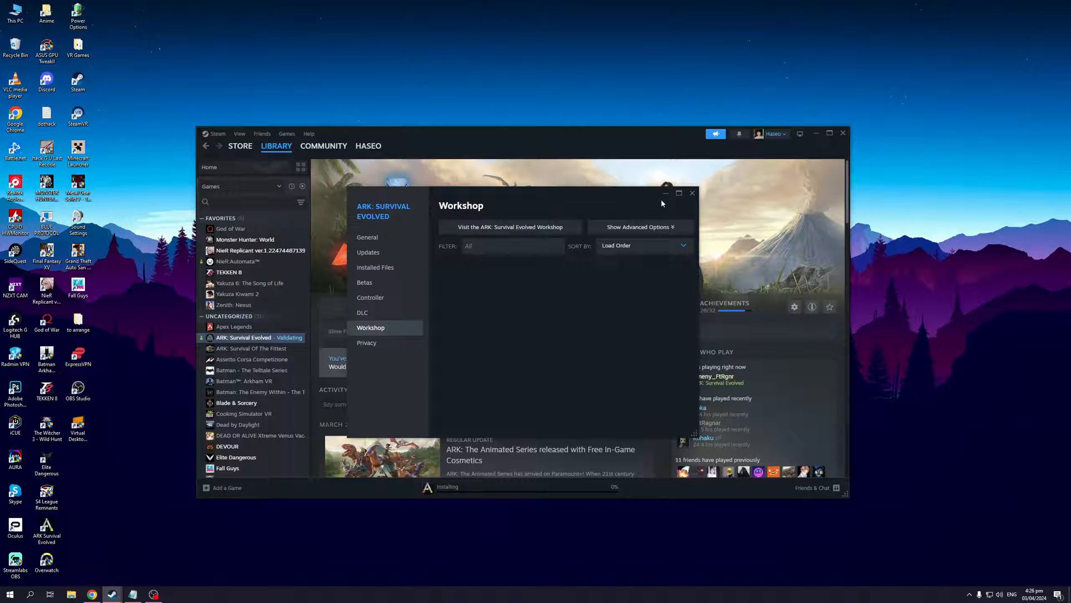
- Close ARK: Survival Evolved's Properties window
left_click(691, 193)
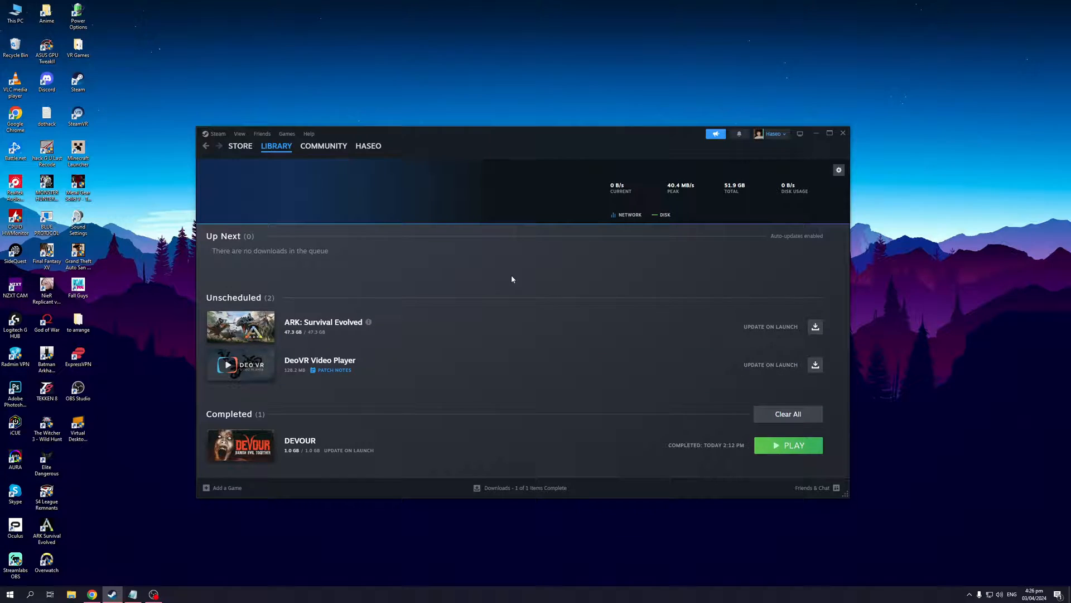
mouse_move(369, 327)
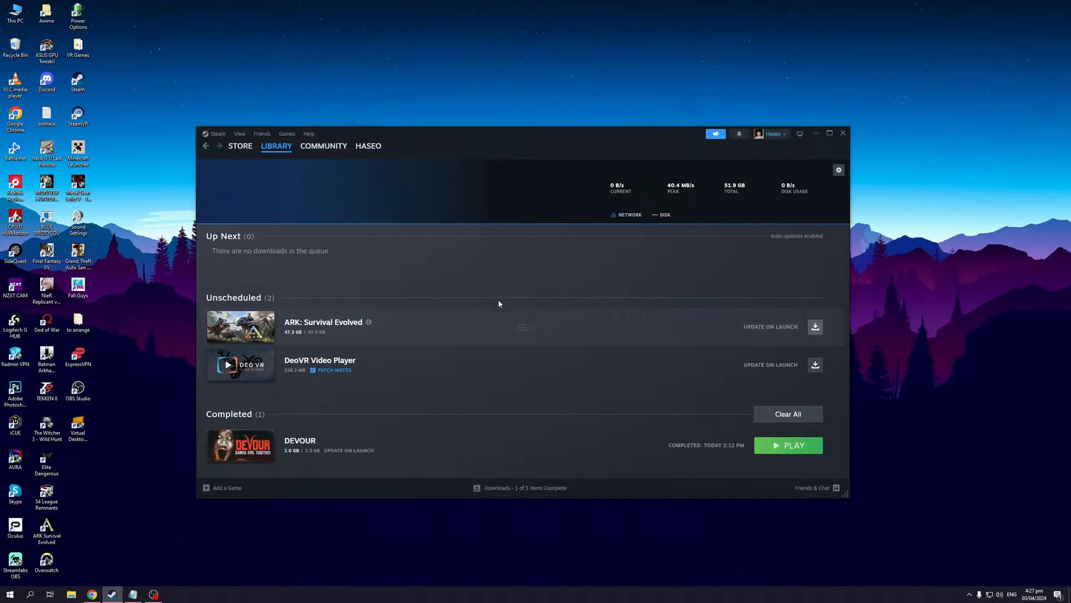
mouse_move(505, 288)
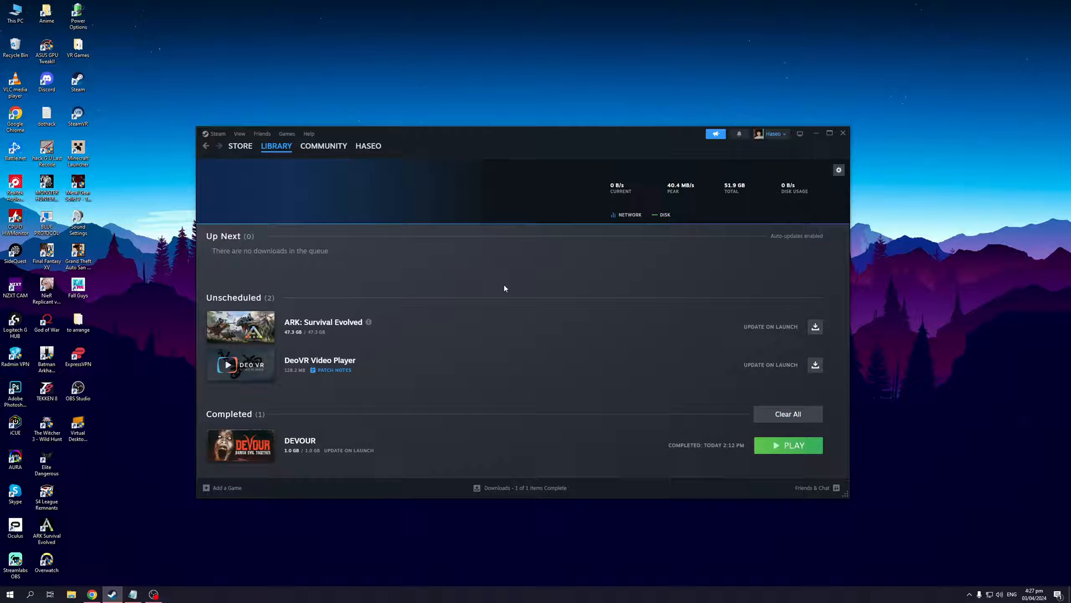